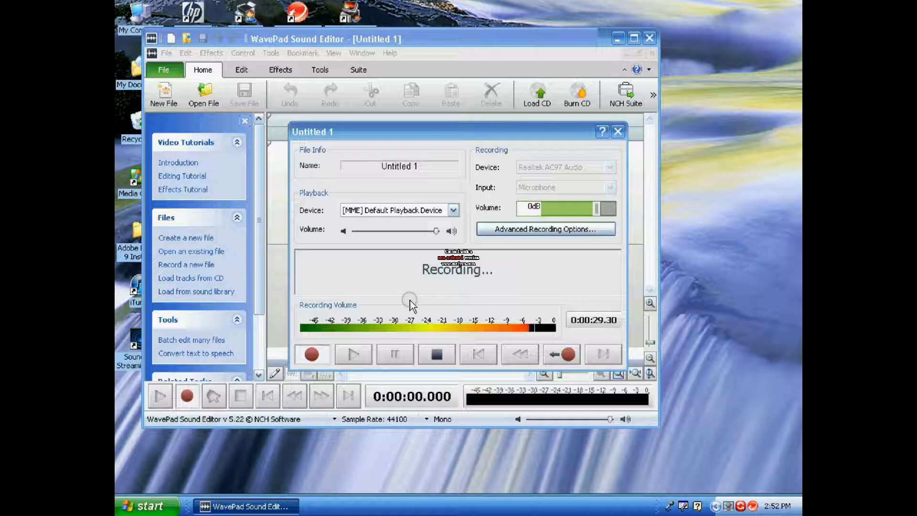
pyautogui.moveTo(568, 305)
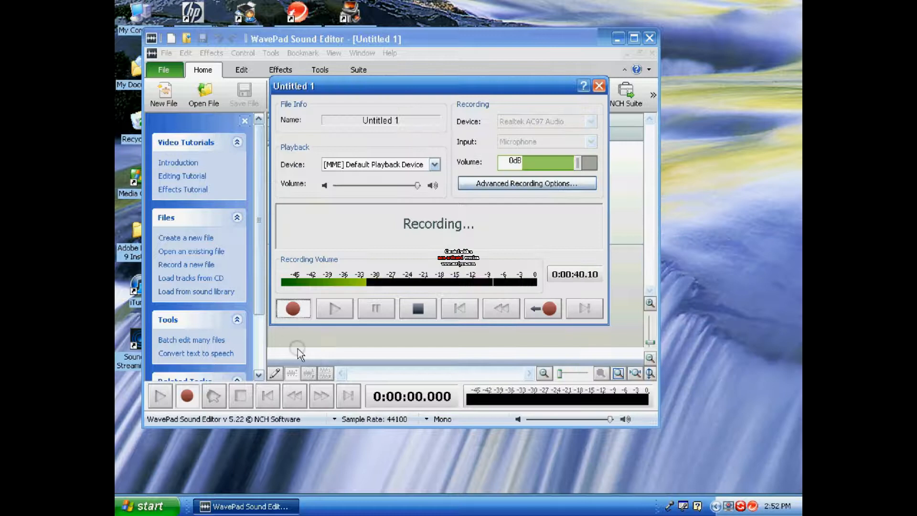
# Open the Start menu, click an item on screen, then reopen the Start menu
pyautogui.click(146, 506)
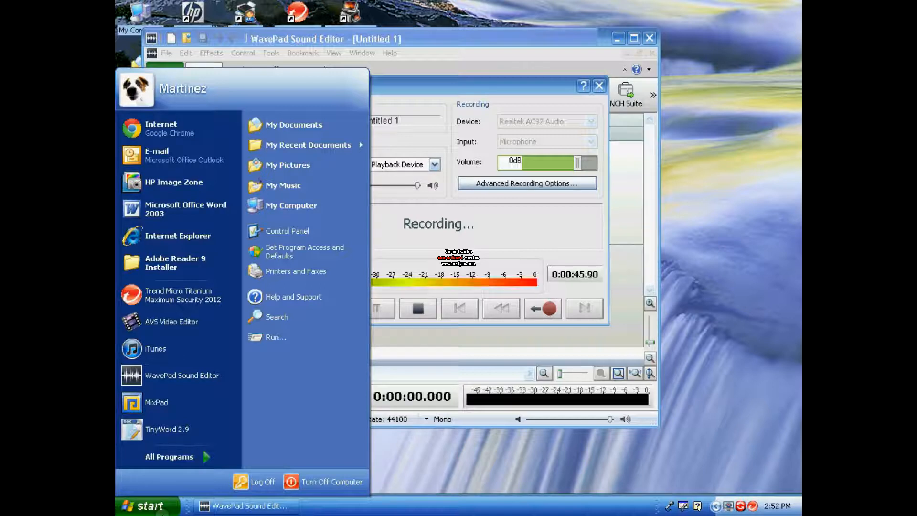
pyautogui.moveTo(293, 376)
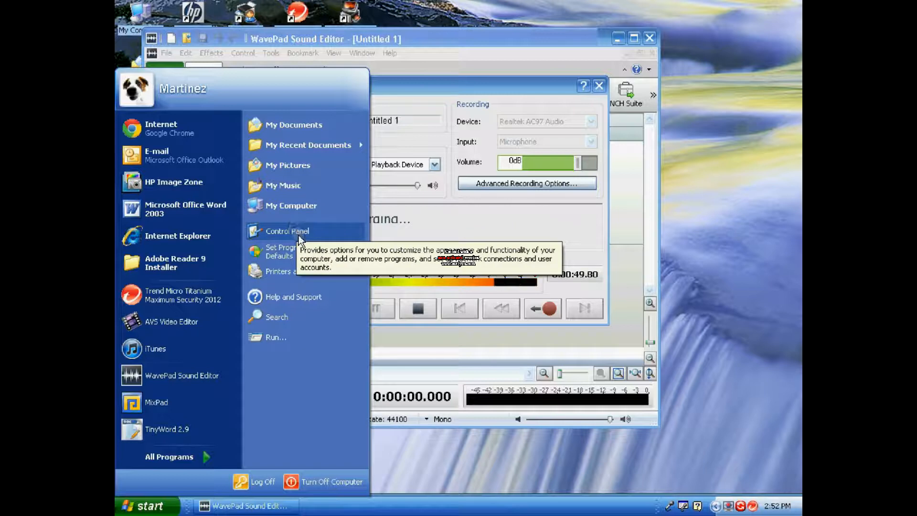
pyautogui.click(518, 466)
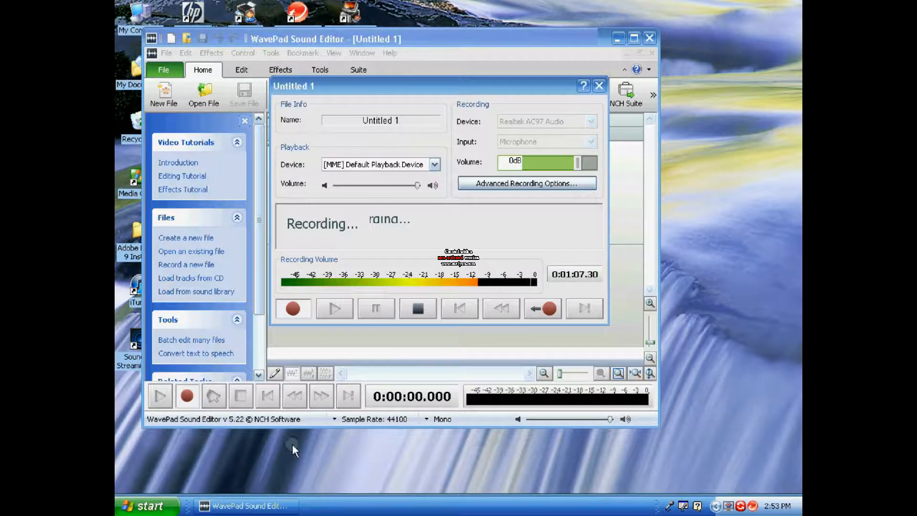
pyautogui.click(146, 505)
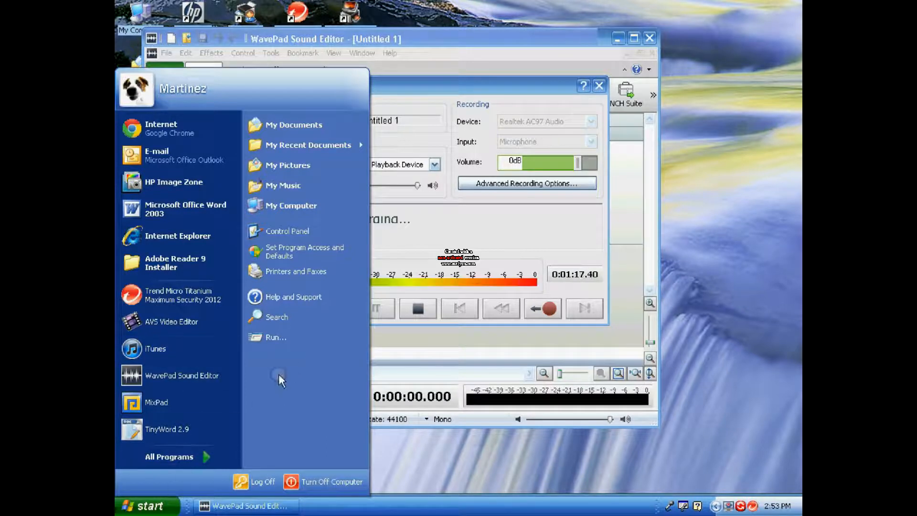
pyautogui.moveTo(287, 231)
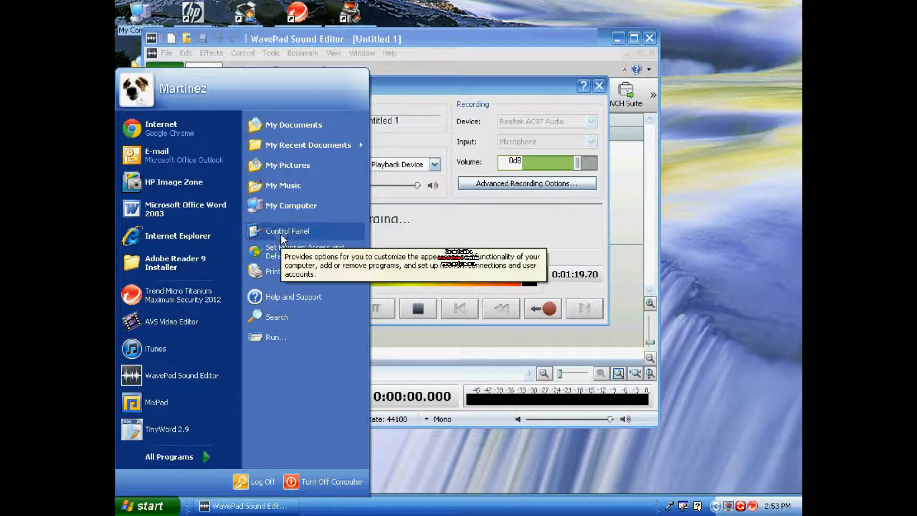
pyautogui.moveTo(305, 252)
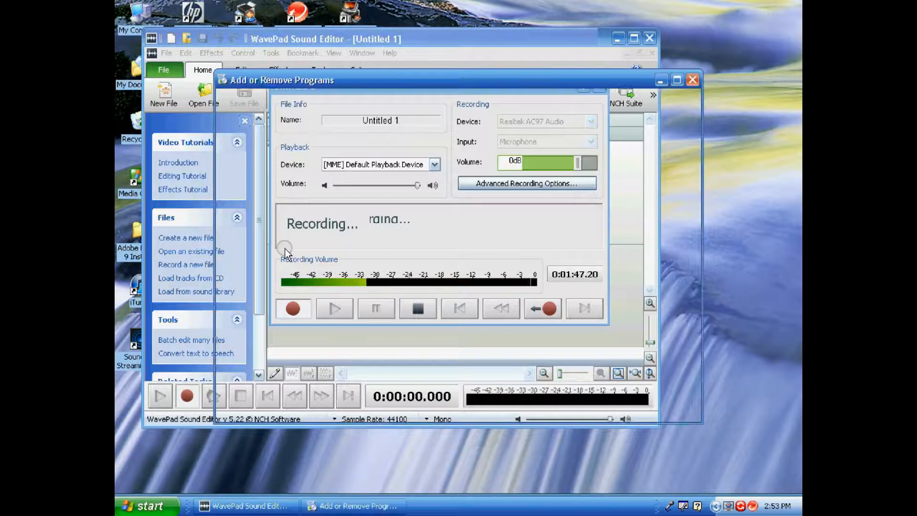
# Switch Add or Remove Programs to Change or Remove Programs
pyautogui.click(243, 286)
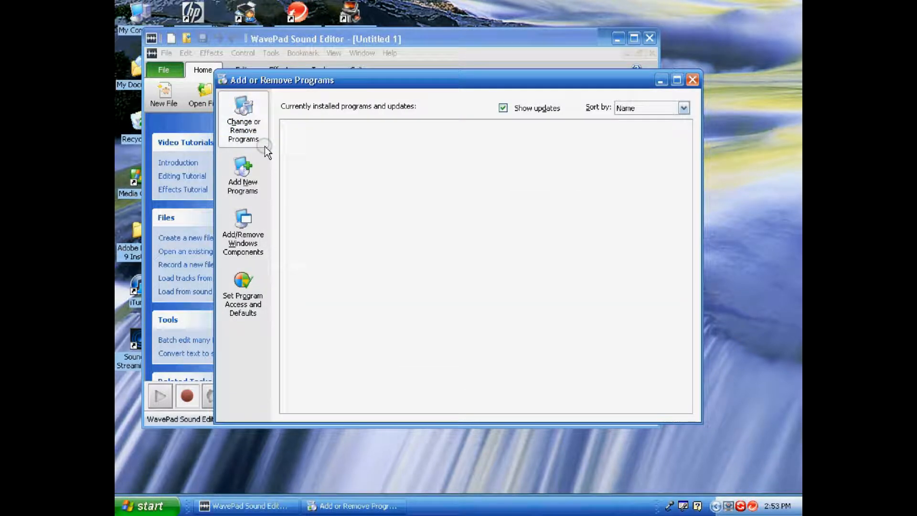
pyautogui.moveTo(154, 140)
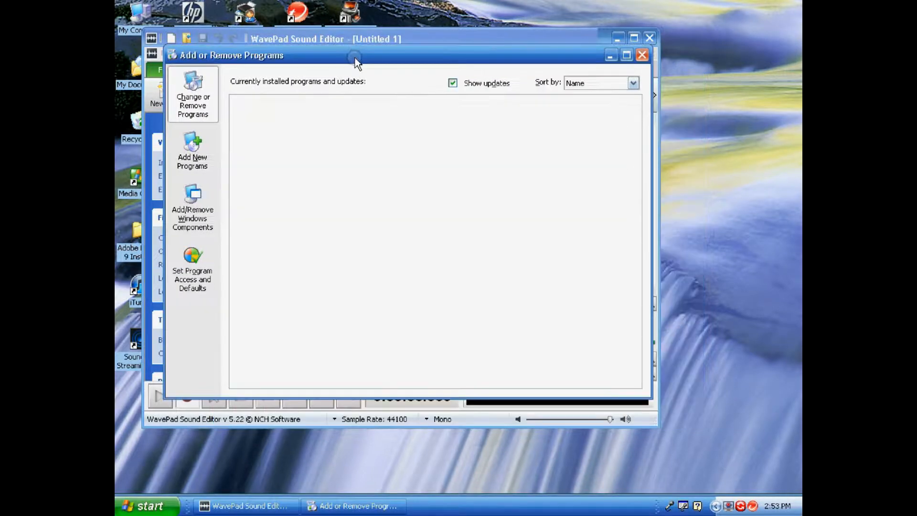
pyautogui.moveTo(744, 227)
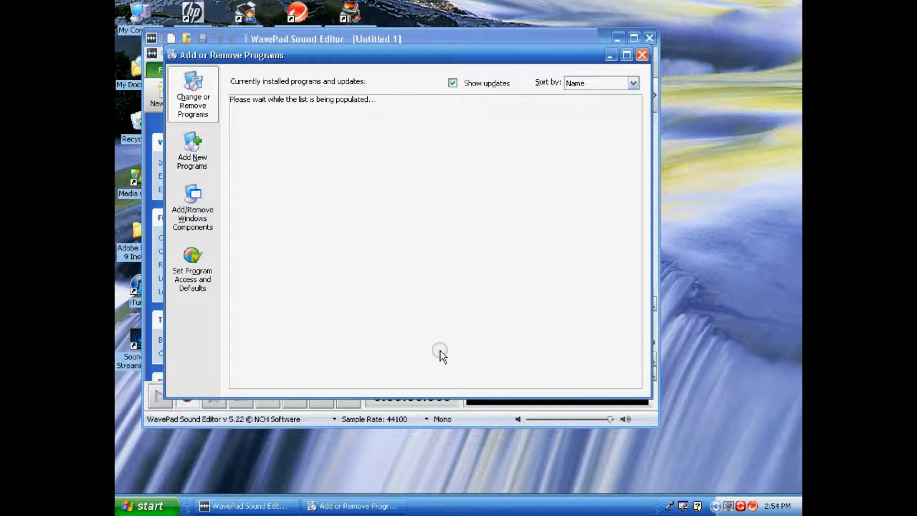
pyautogui.moveTo(316, 318)
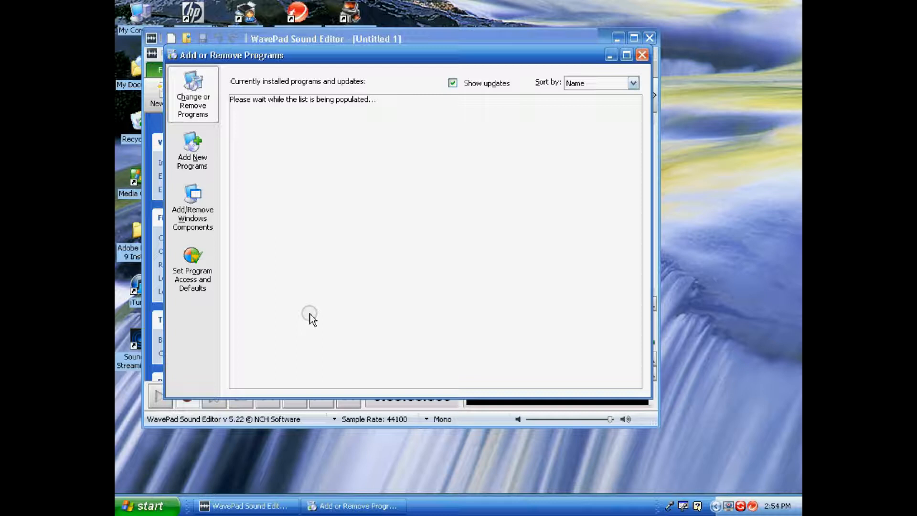
pyautogui.moveTo(277, 326)
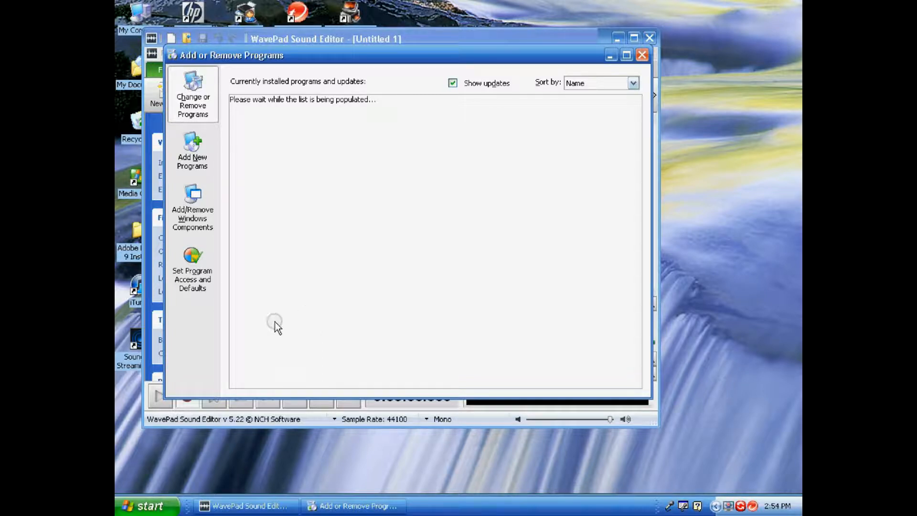
pyautogui.moveTo(427, 256)
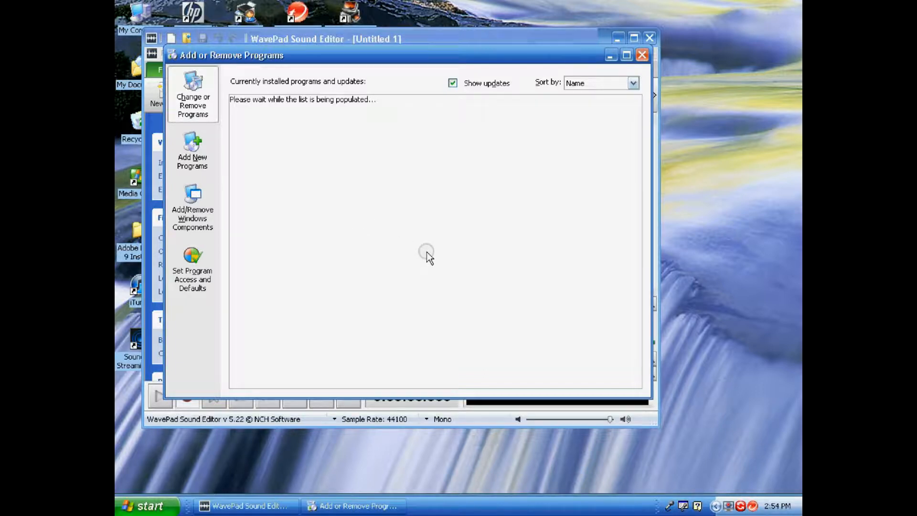
pyautogui.moveTo(407, 262)
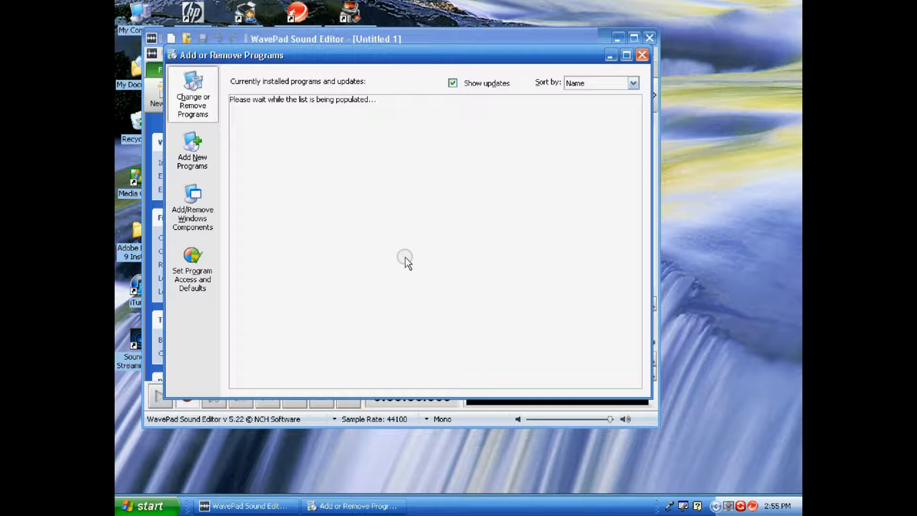
pyautogui.moveTo(406, 254)
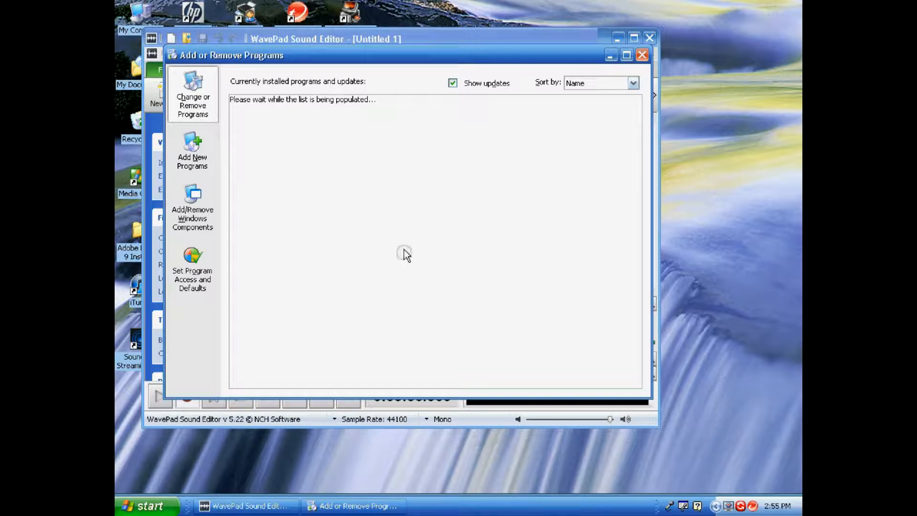
pyautogui.moveTo(538, 138)
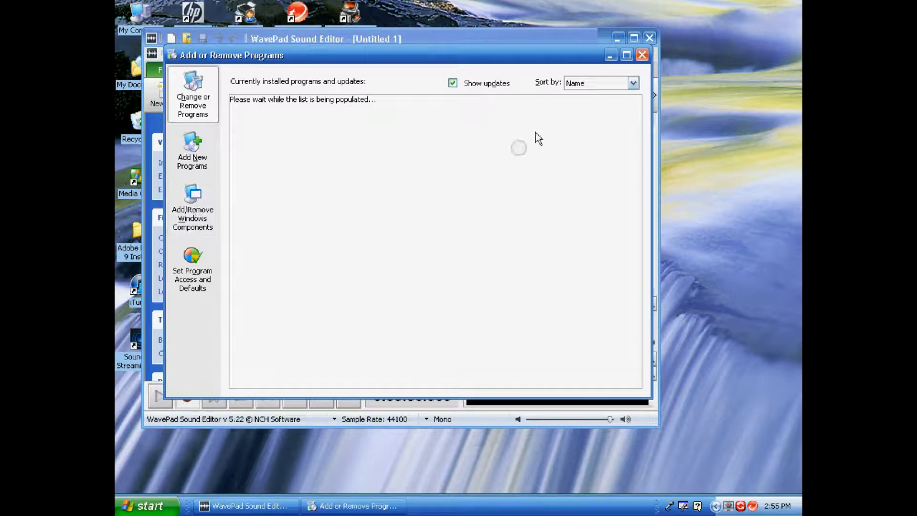
pyautogui.moveTo(239, 256)
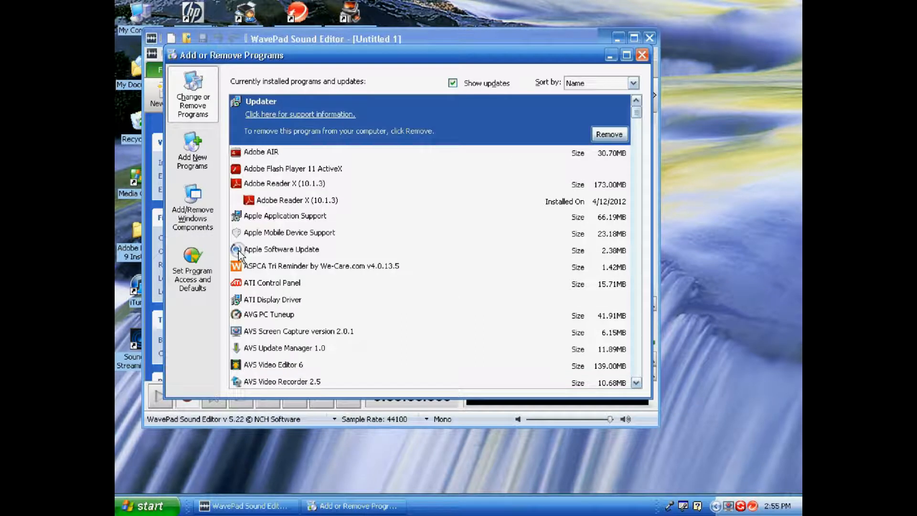
# Scroll down the installed programs list and select iTunes
pyautogui.scroll(-3)
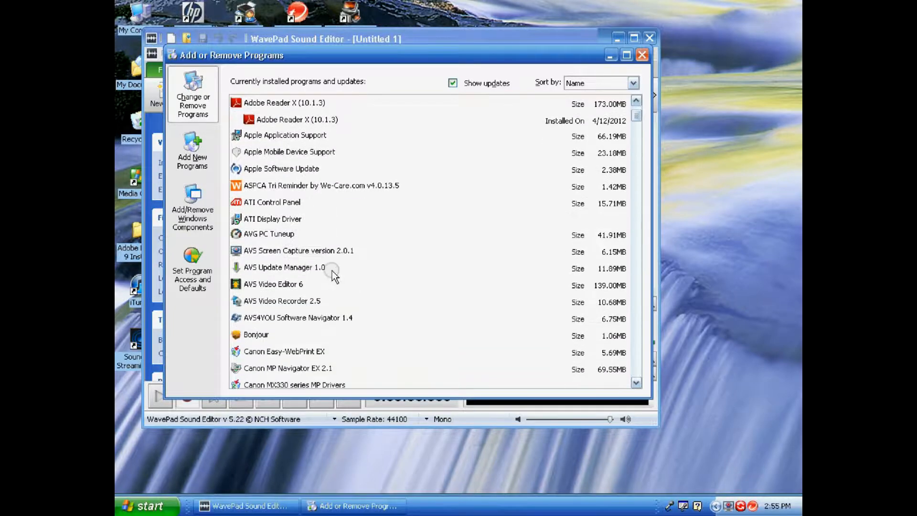
pyautogui.scroll(-3)
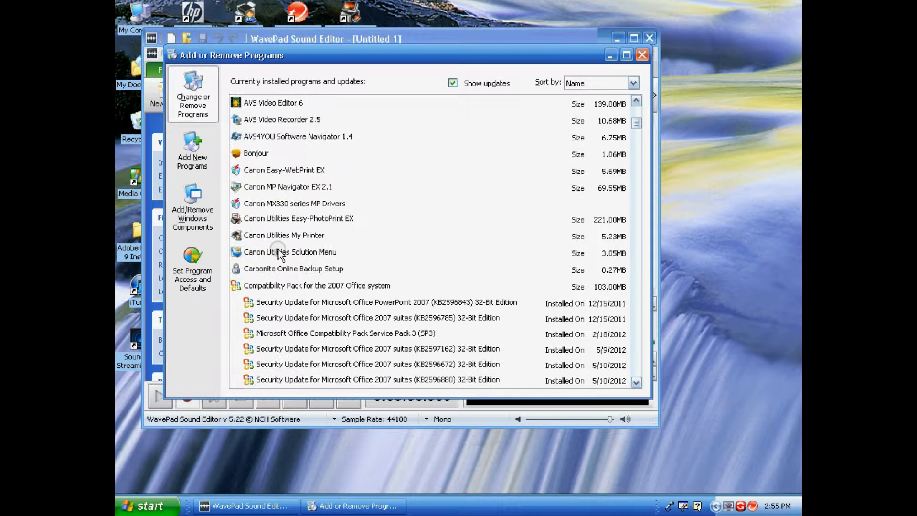
pyautogui.scroll(-3)
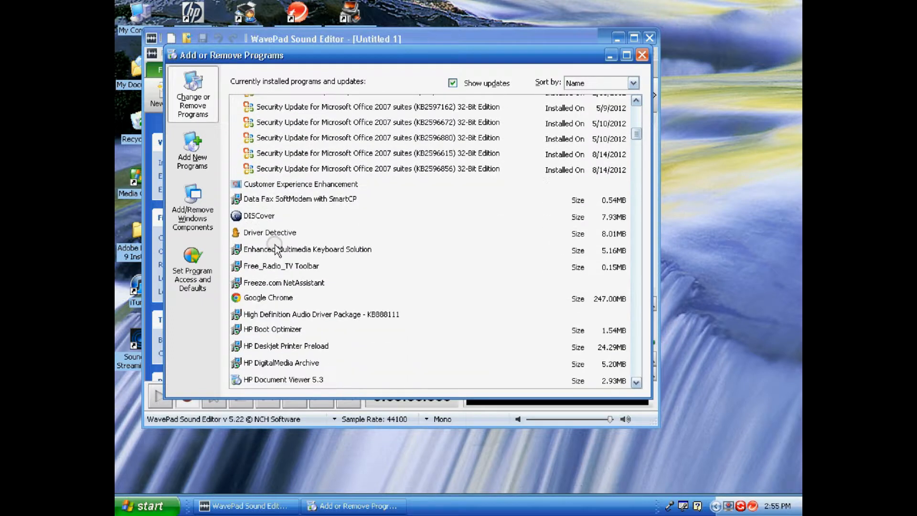
pyautogui.click(256, 240)
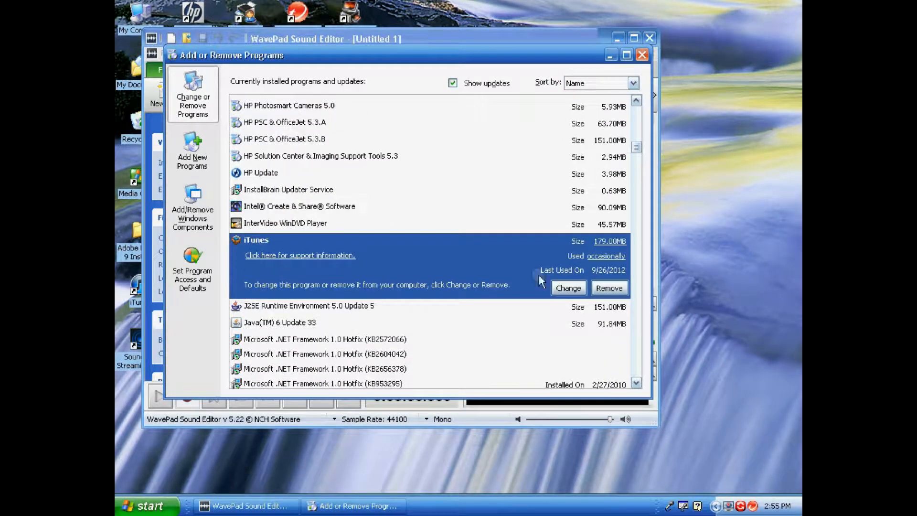
pyautogui.moveTo(478, 291)
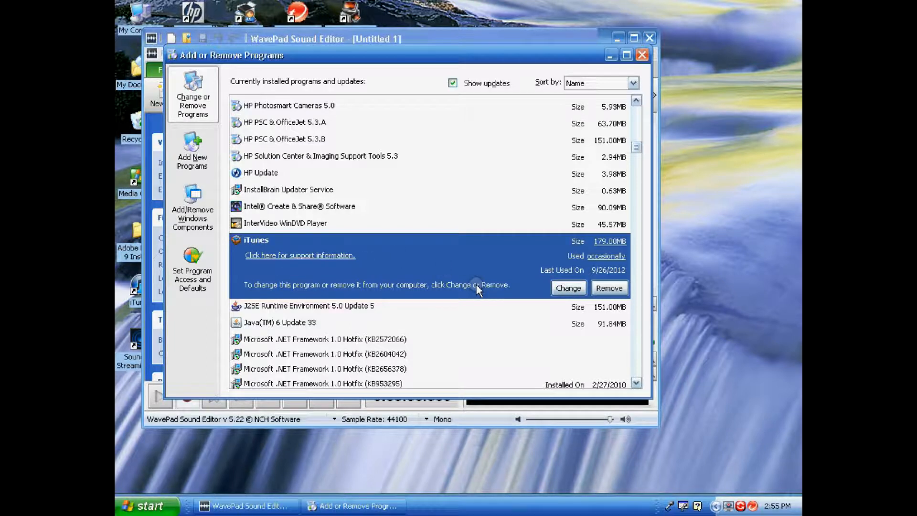
pyautogui.moveTo(478, 295)
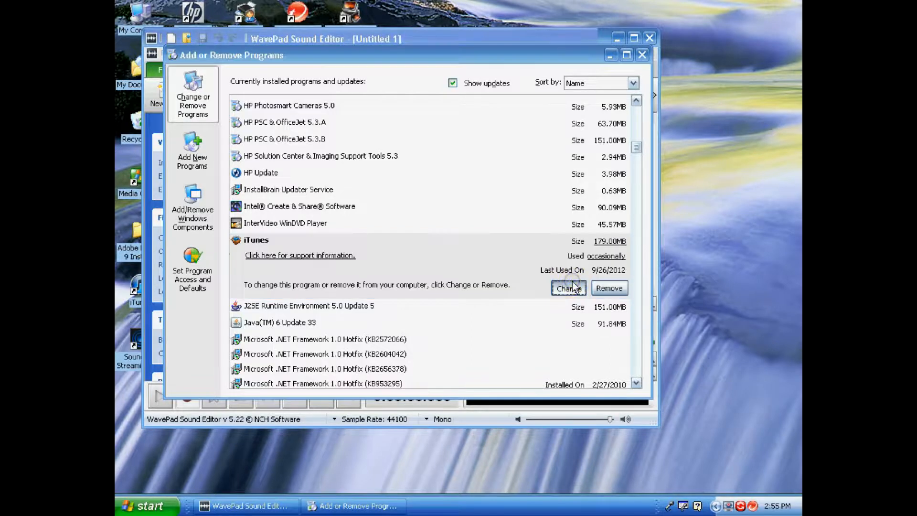
pyautogui.click(566, 289)
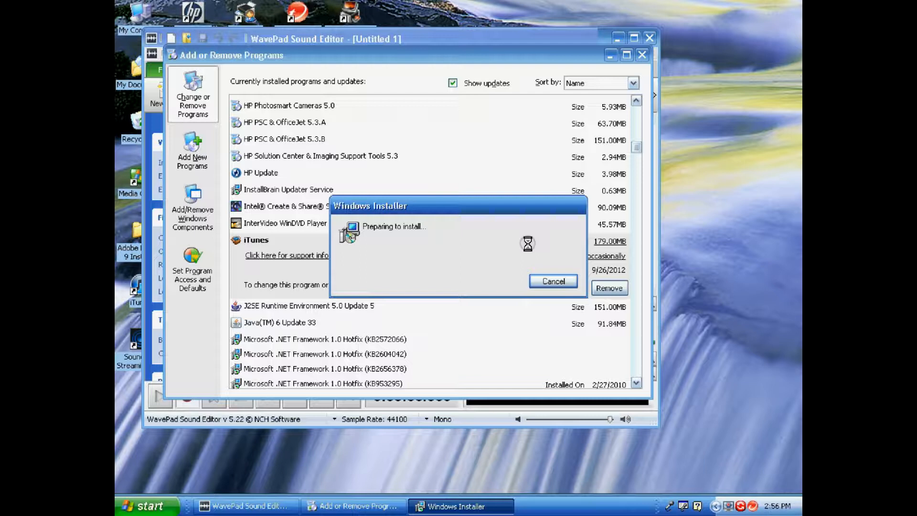
pyautogui.click(552, 281)
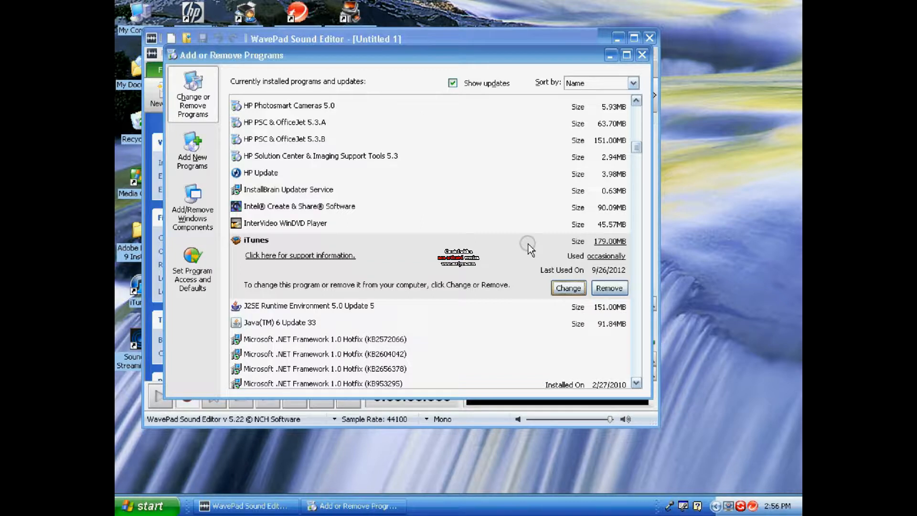
pyautogui.moveTo(464, 376)
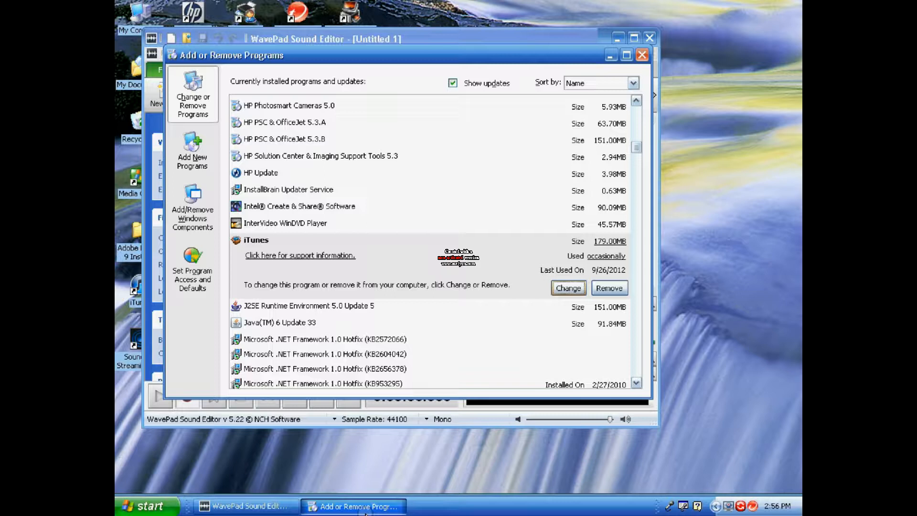
pyautogui.moveTo(579, 270)
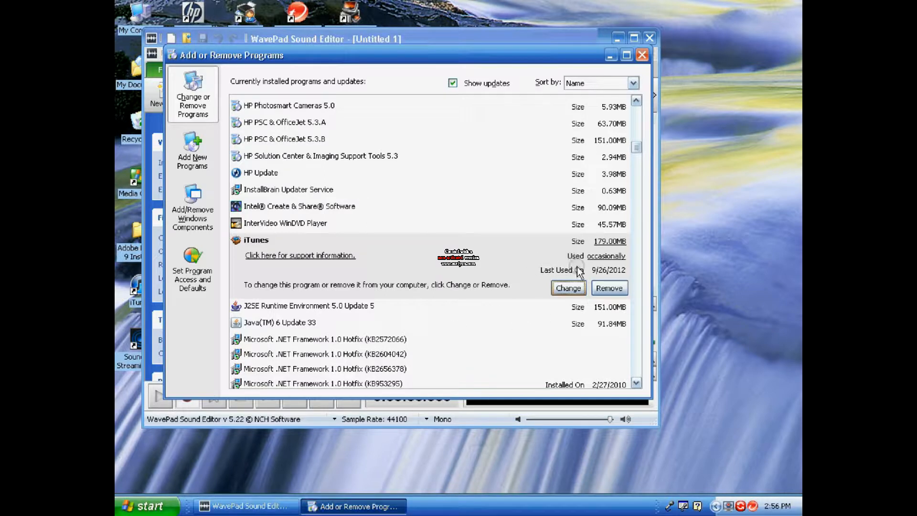
pyautogui.moveTo(456, 265)
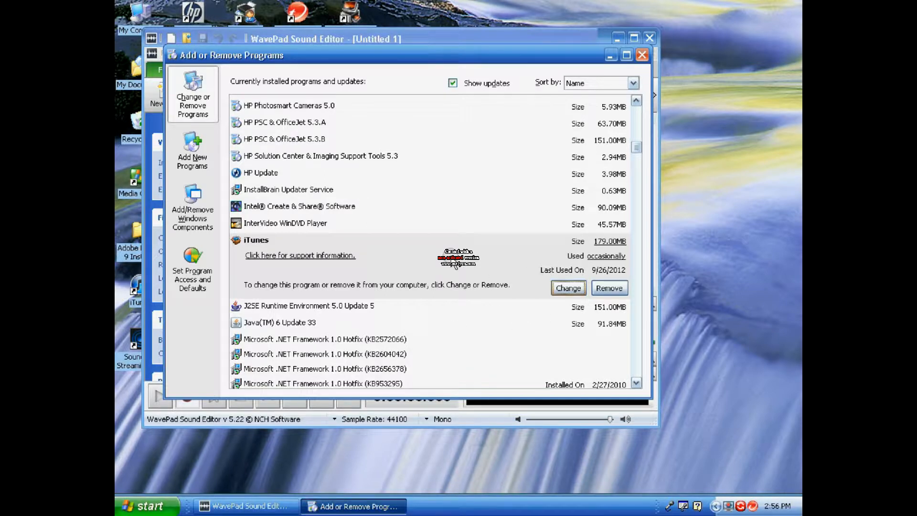
pyautogui.moveTo(583, 301)
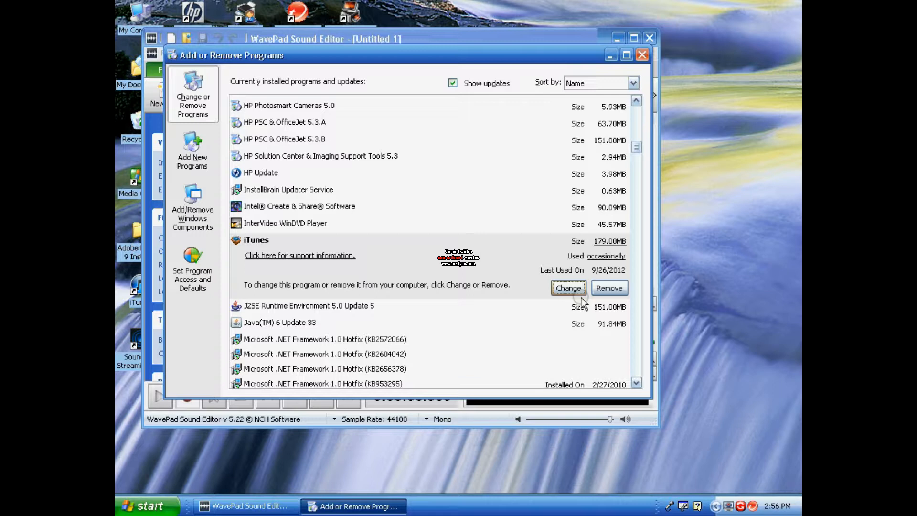
# Use Change on the iTunes entry to reach the Repair and Remove options
pyautogui.click(567, 287)
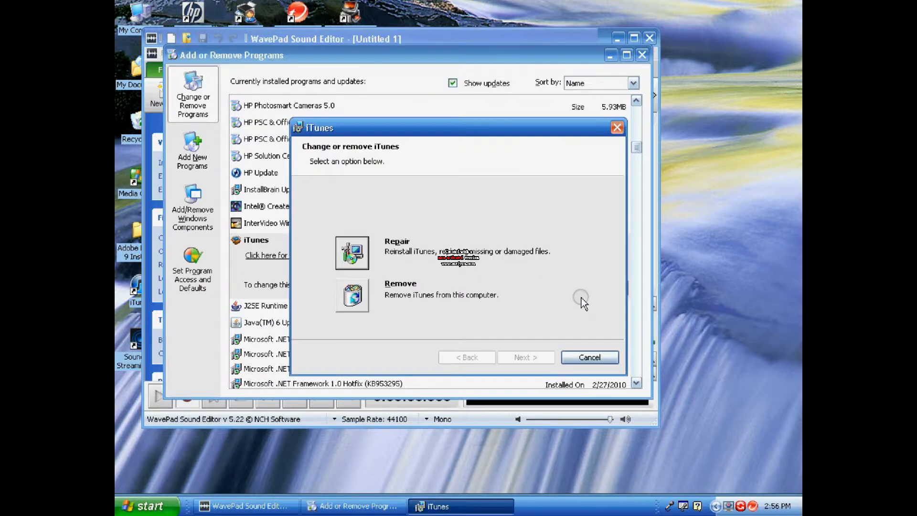
pyautogui.moveTo(406, 235)
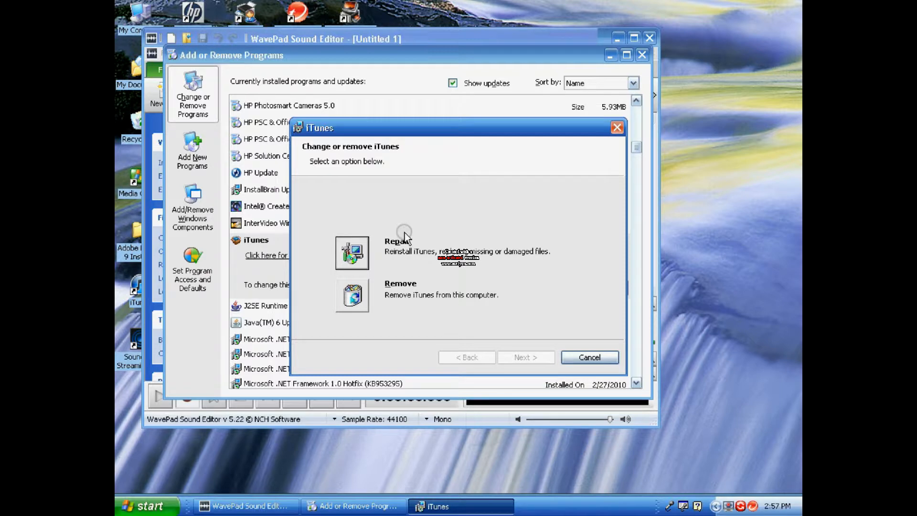
pyautogui.moveTo(407, 243)
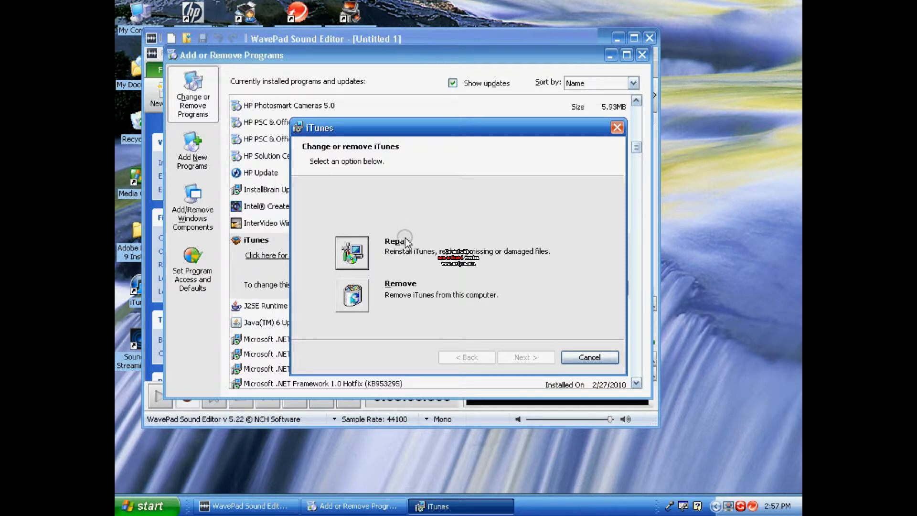
pyautogui.moveTo(488, 222)
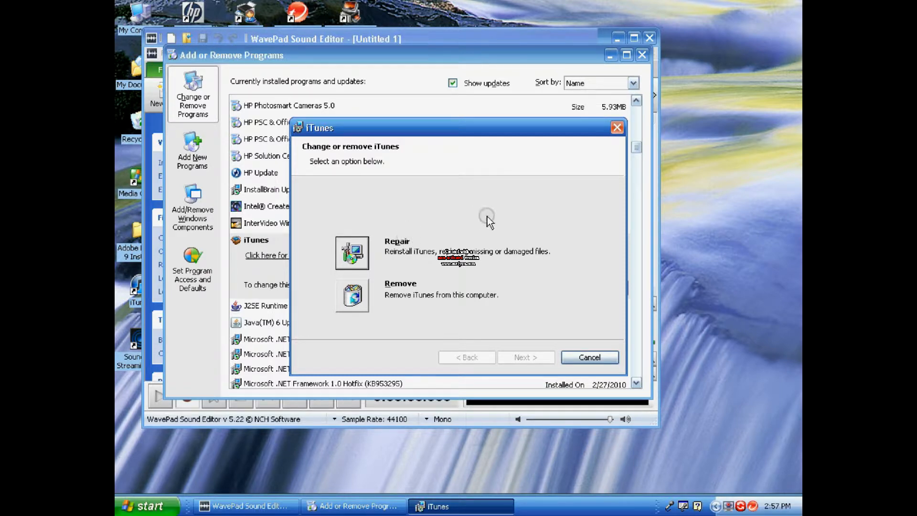
pyautogui.moveTo(389, 260)
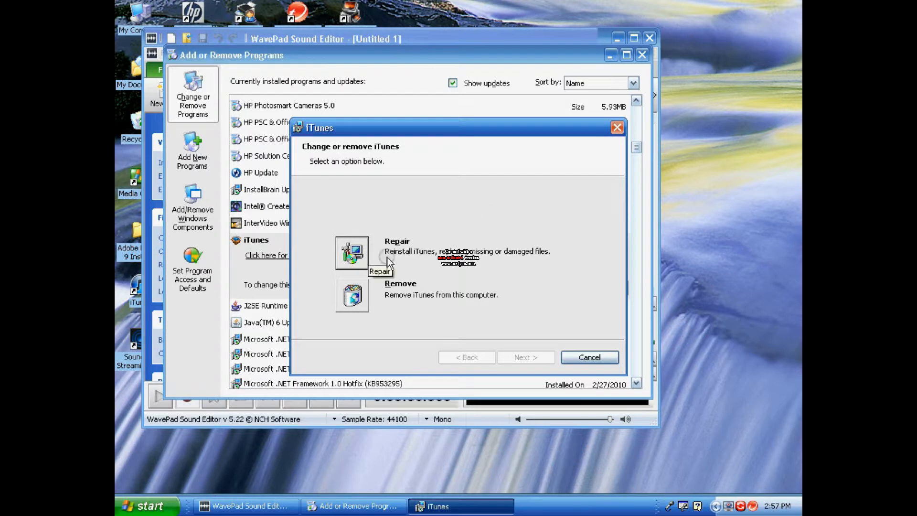
pyautogui.moveTo(398, 245)
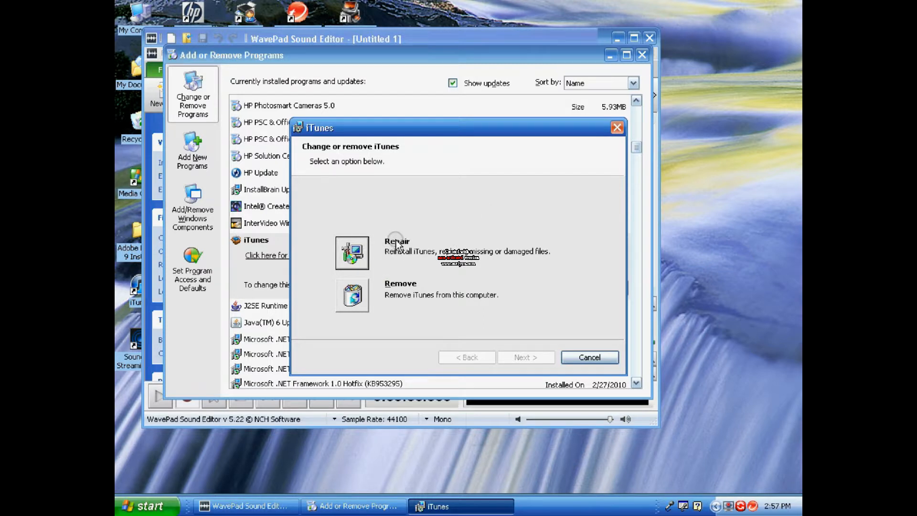
pyautogui.moveTo(355, 252)
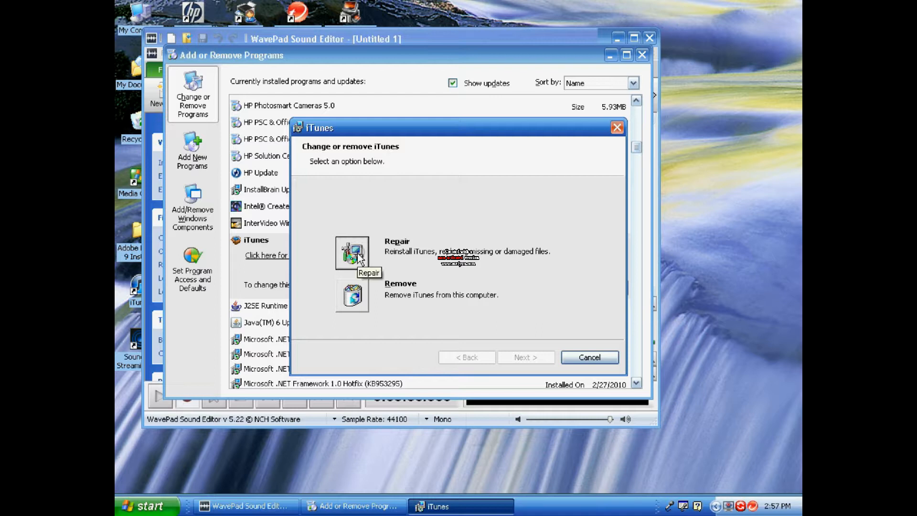
pyautogui.moveTo(349, 230)
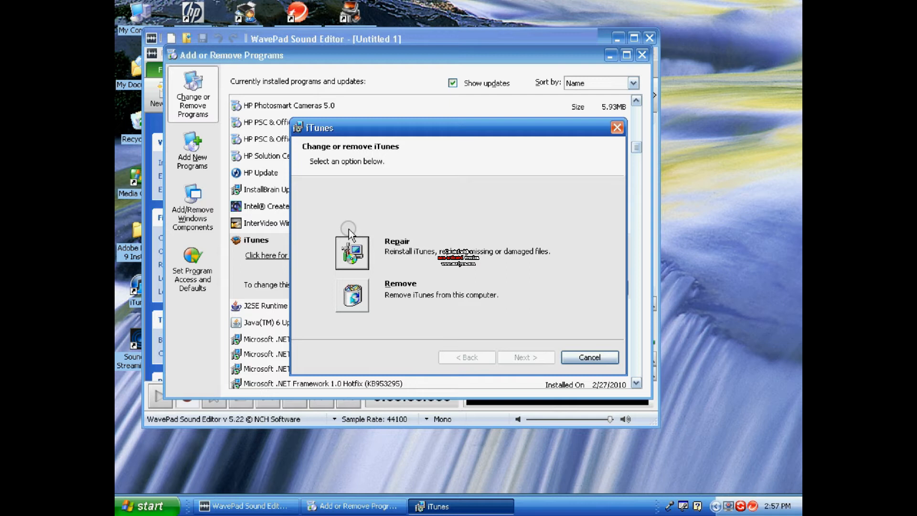
pyautogui.moveTo(349, 233)
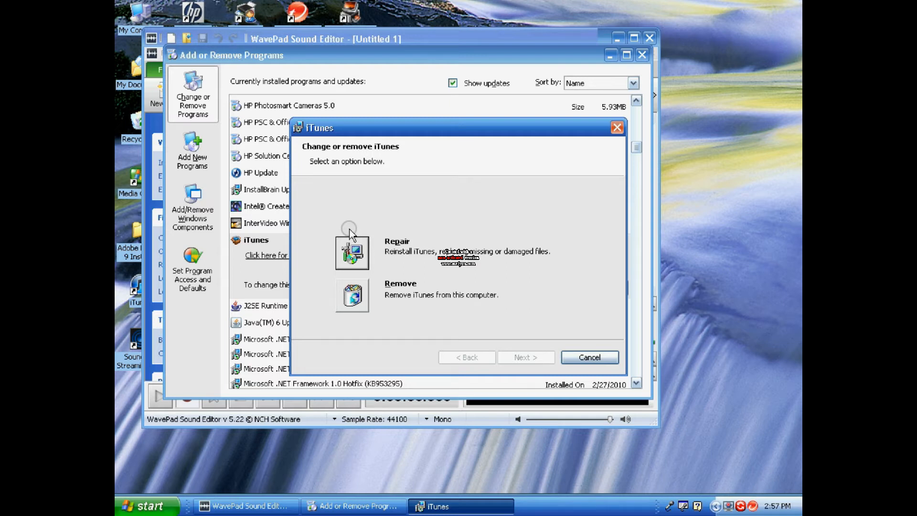